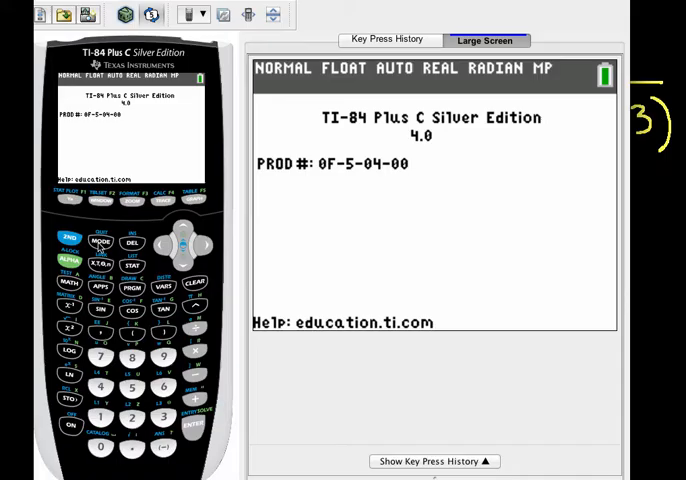
Begin the multiplying factor "(1+" after 5e^(46πi/180) on the home screen
{"action": "left_click", "coordinate": [96, 240]}
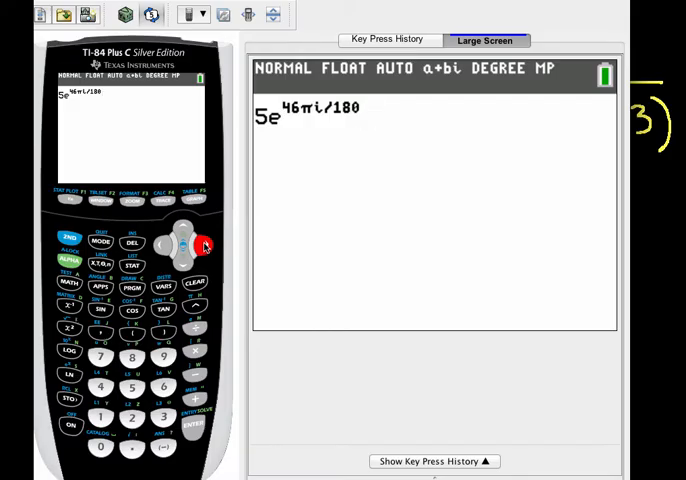
Continue the expression with (1+i2) divided by a sum beginning (1+i2)
{"action": "left_click", "coordinate": [132, 336]}
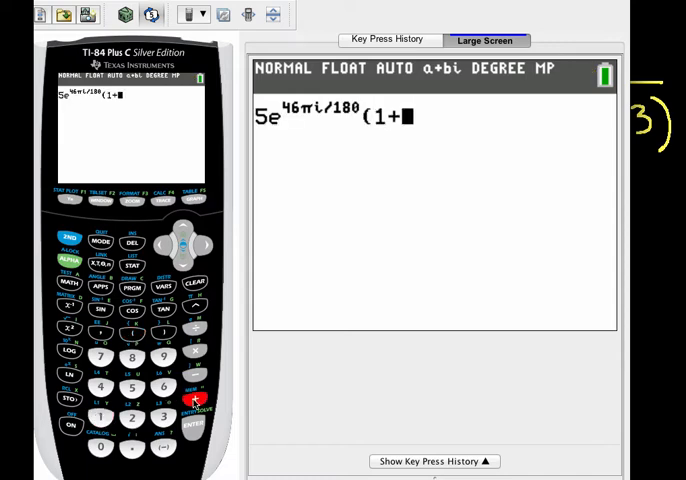
{"action": "left_click", "coordinate": [100, 420]}
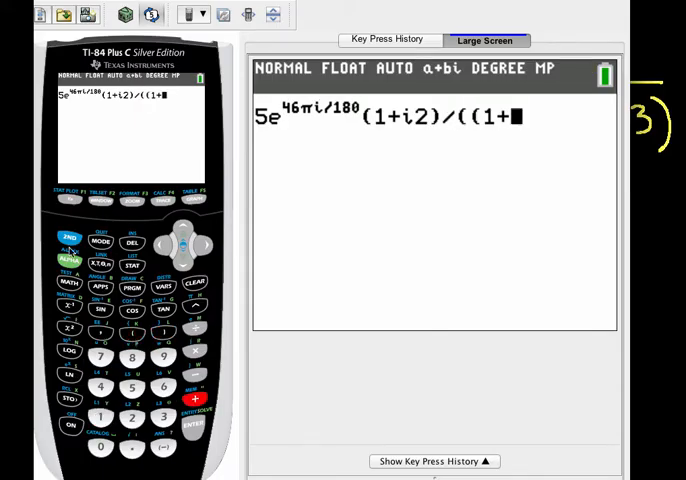
{"action": "left_click", "coordinate": [132, 332]}
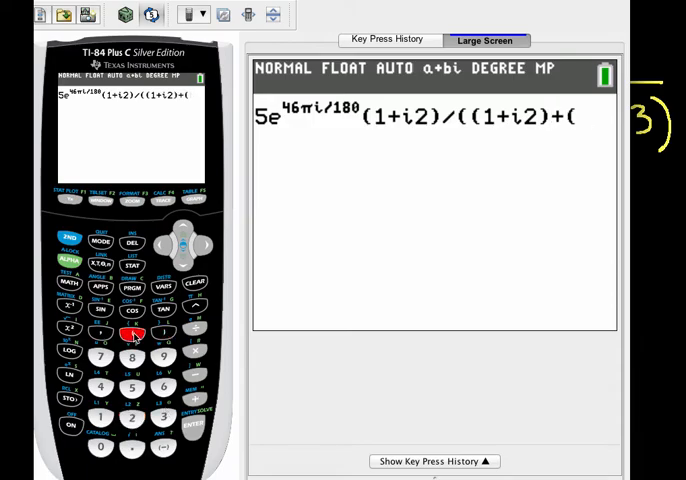
{"action": "type", "text": "2-"}
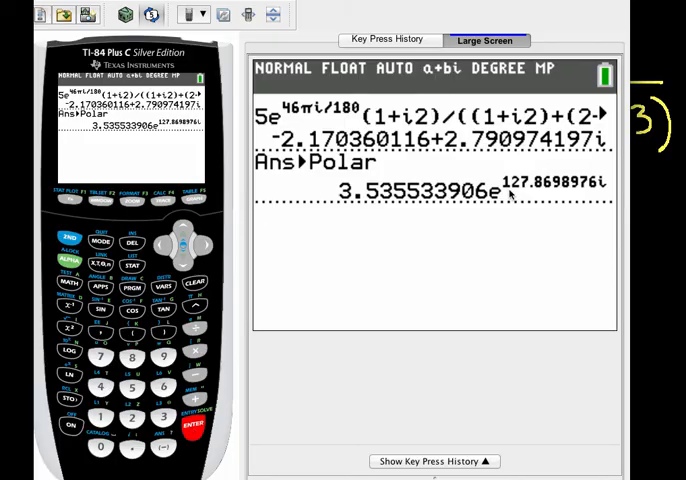
{"action": "mouse_move", "coordinate": [608, 188]}
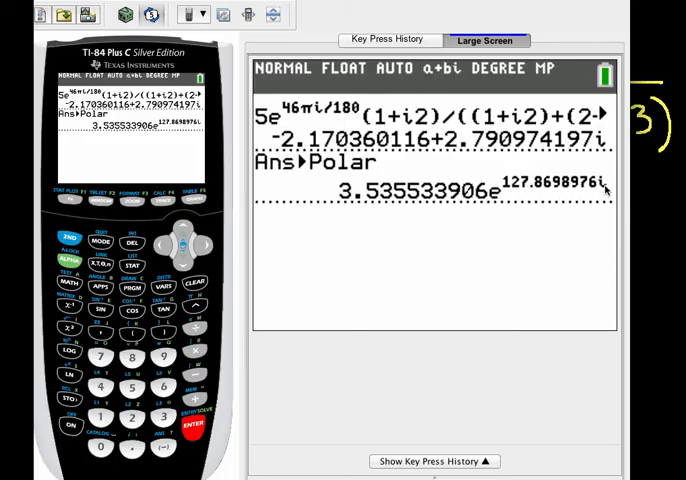